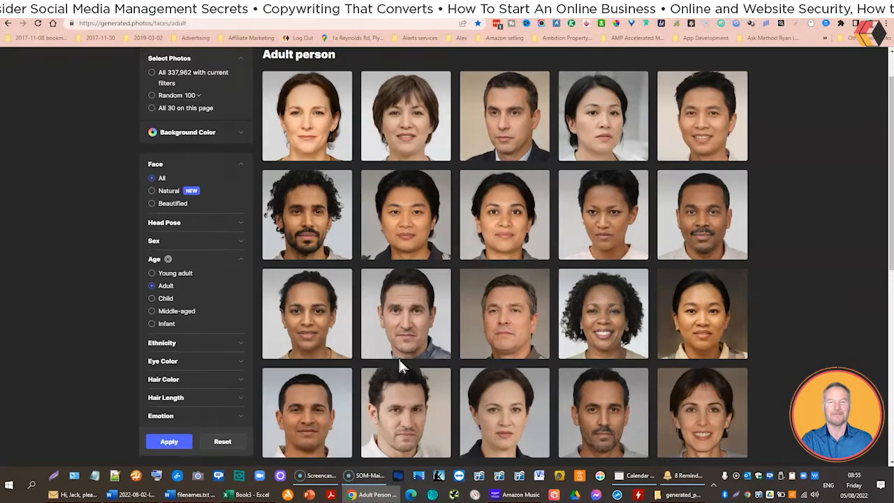
pyautogui.moveTo(519, 282)
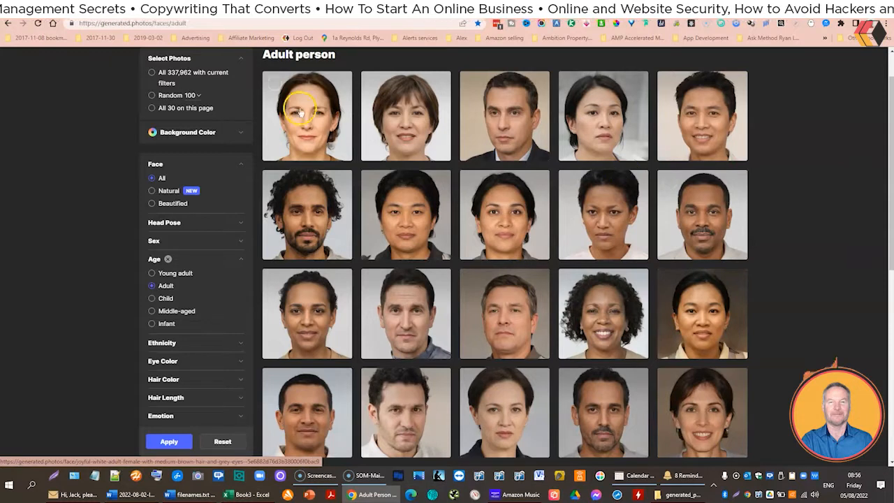
pyautogui.moveTo(416, 271)
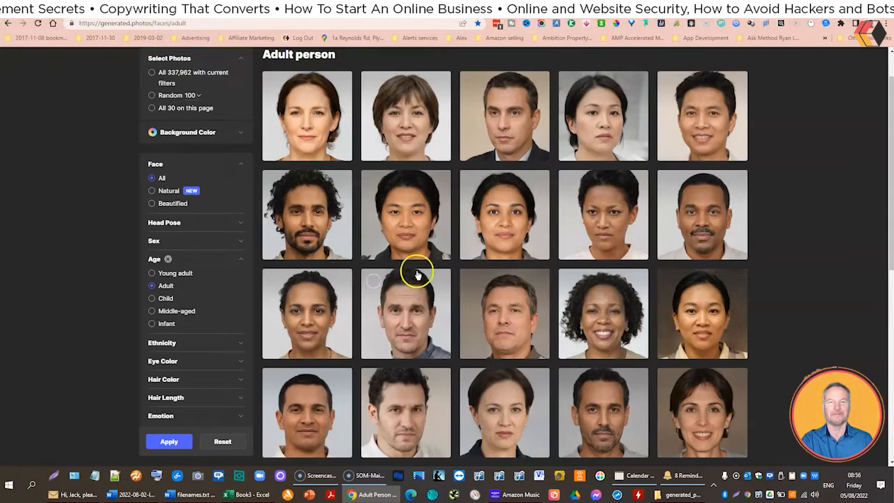
pyautogui.moveTo(553, 251)
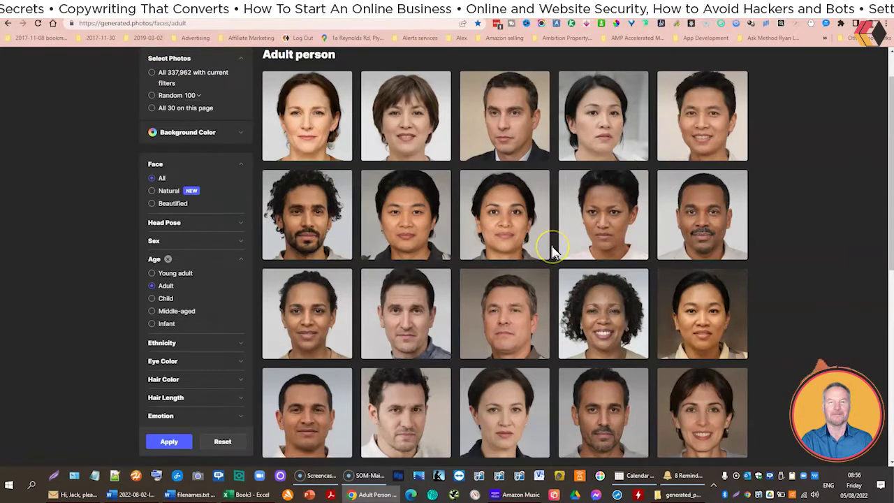
pyautogui.moveTo(613, 236)
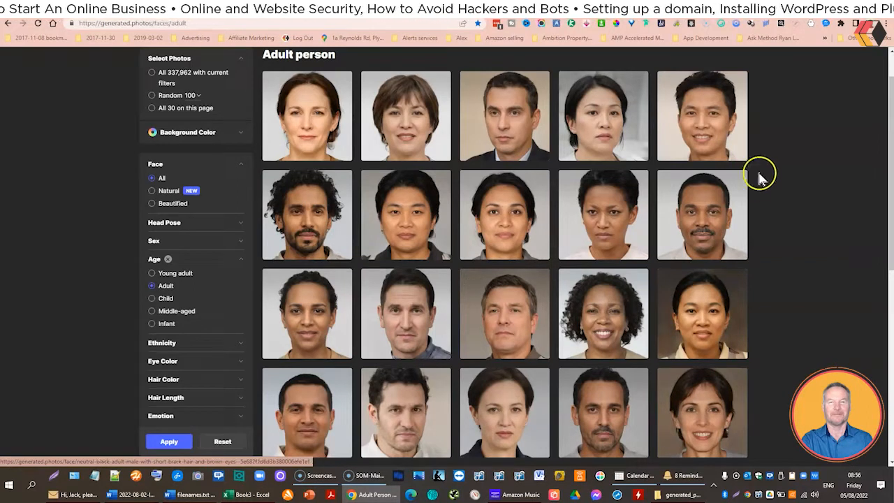
pyautogui.moveTo(216, 335)
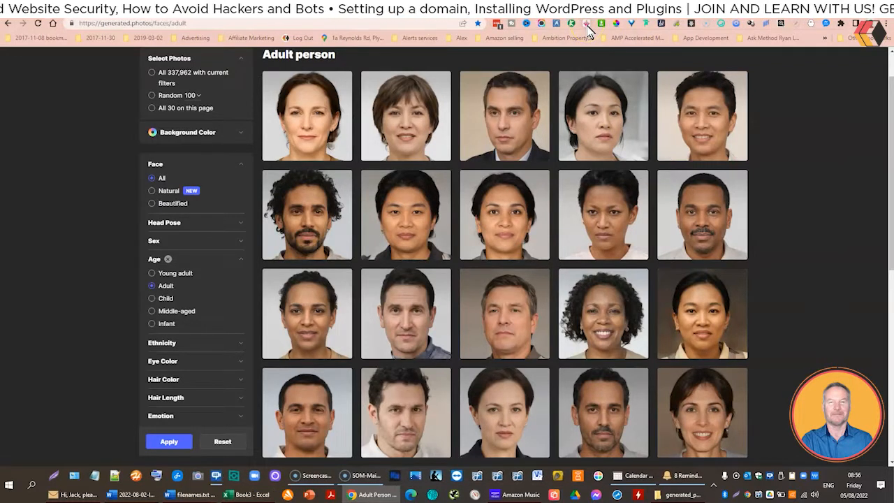
# Step: Bring up the Fossbytes Random Name Generator page with its list of generated names
pyautogui.click(586, 25)
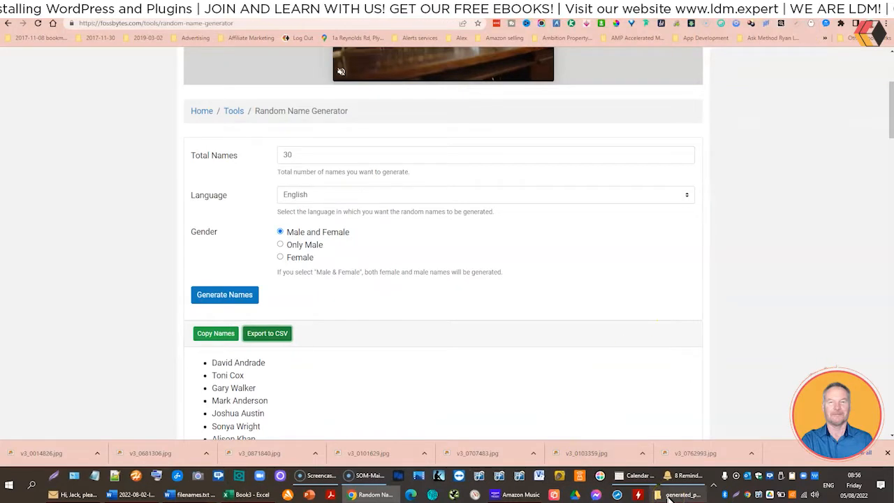
# Step: Delete the three blank placeholder files from the generated_photos folder, confirming the Delete Multiple Items prompt
pyautogui.click(668, 494)
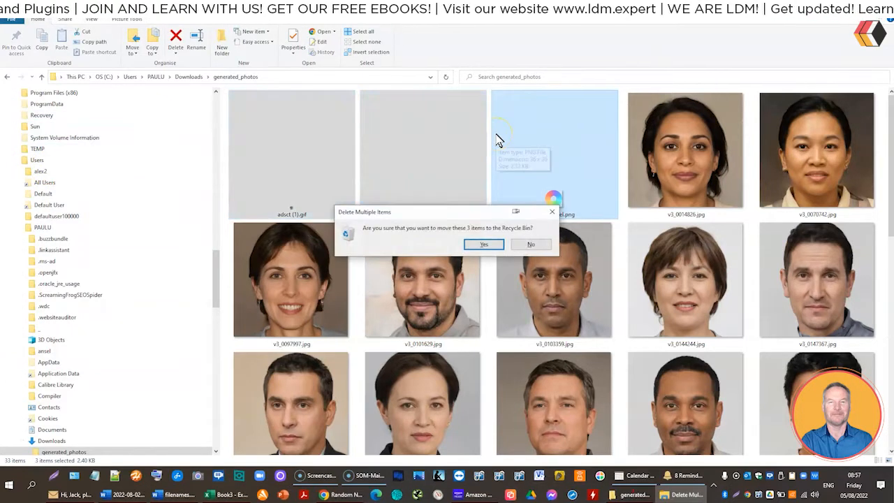
pyautogui.click(483, 244)
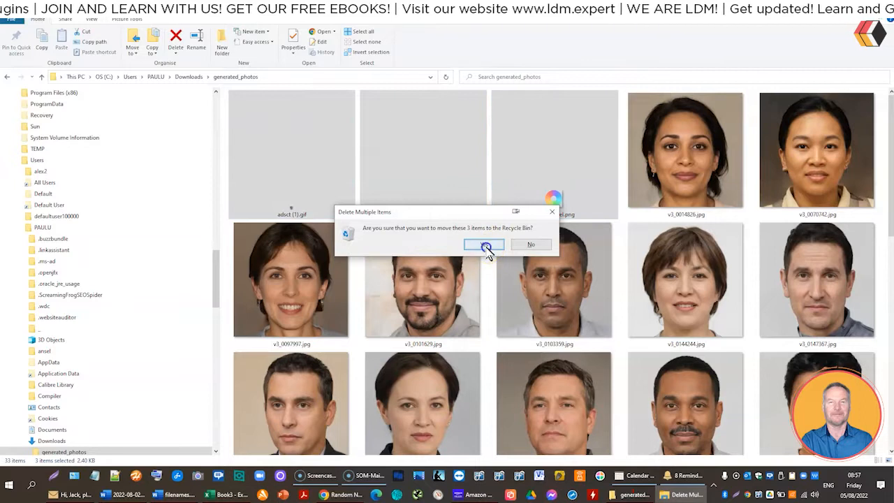
pyautogui.click(486, 244)
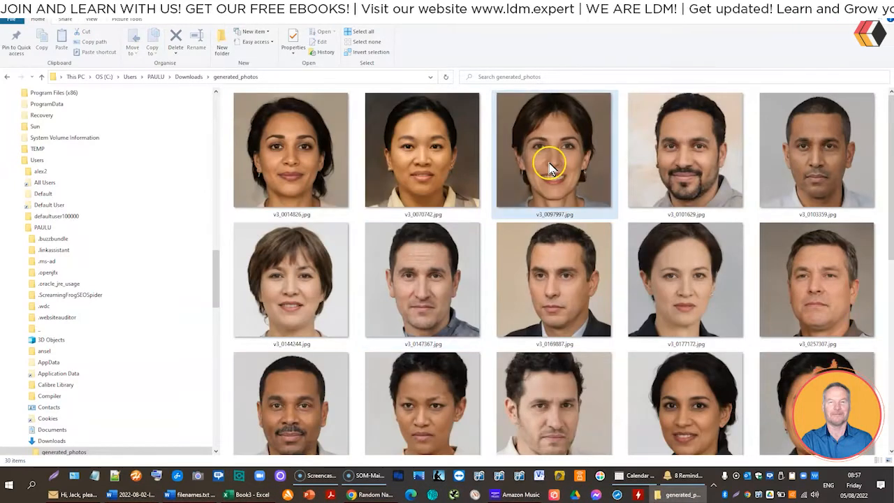
pyautogui.moveTo(551, 167)
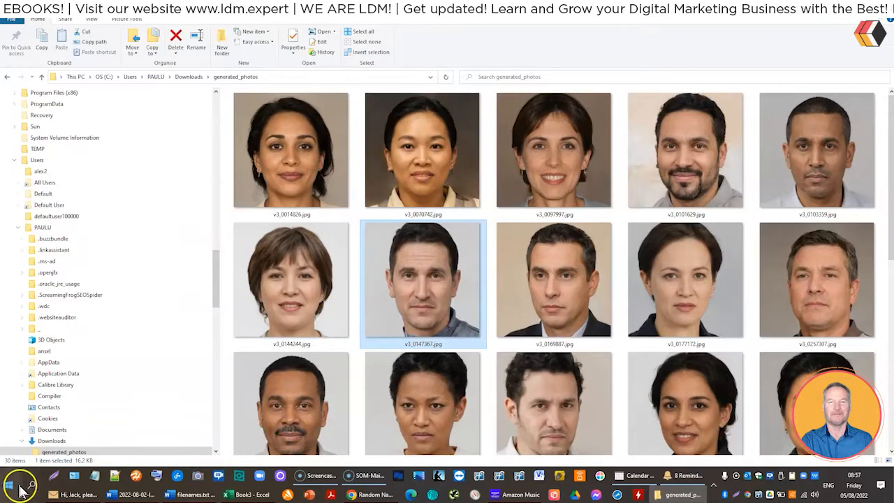
# Step: Launch a new Command Prompt window from the Start menu search
pyautogui.click(19, 483)
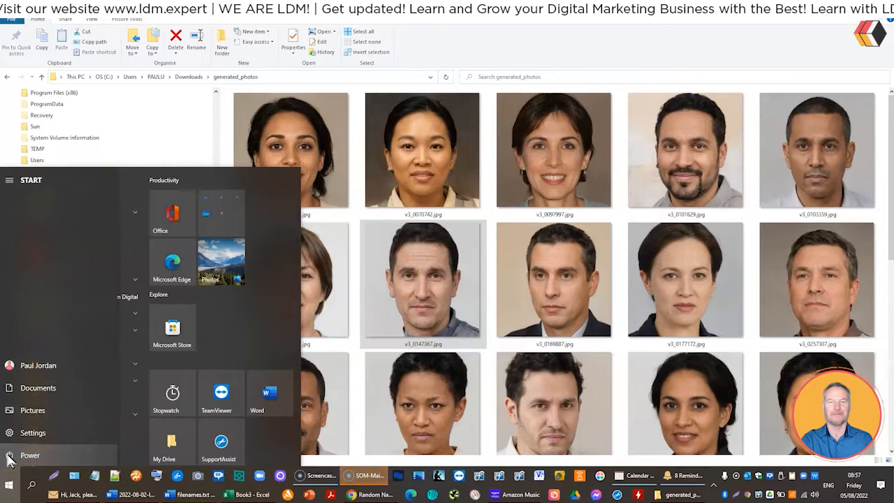
pyautogui.write('c')
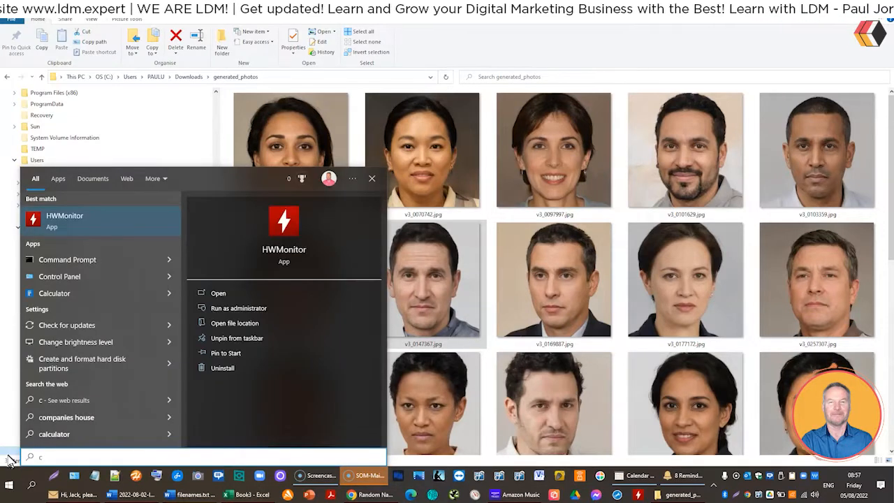
pyautogui.write('oo')
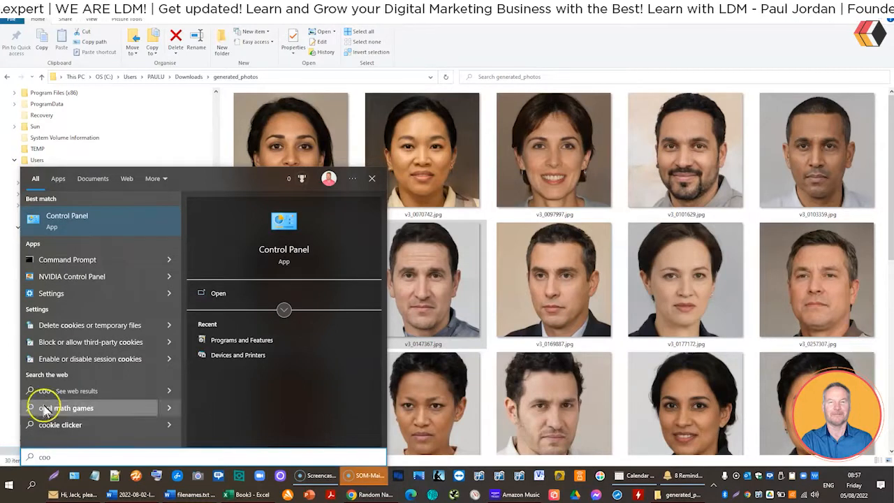
pyautogui.click(67, 259)
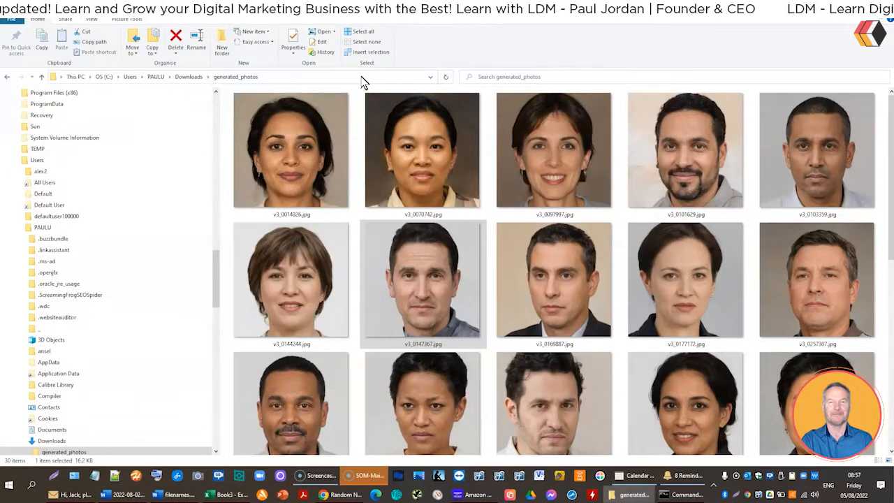
# Step: Copy the photo folder's full path from Explorer and return to the Command Prompt
pyautogui.click(237, 77)
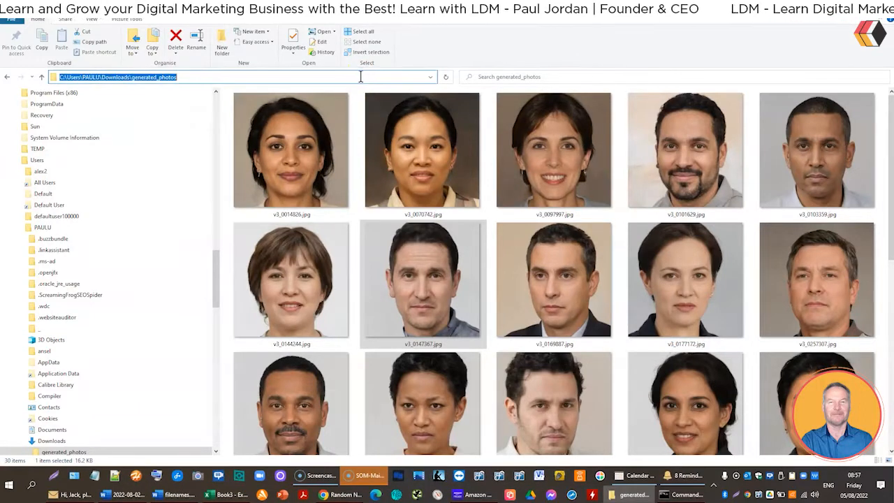
pyautogui.click(679, 494)
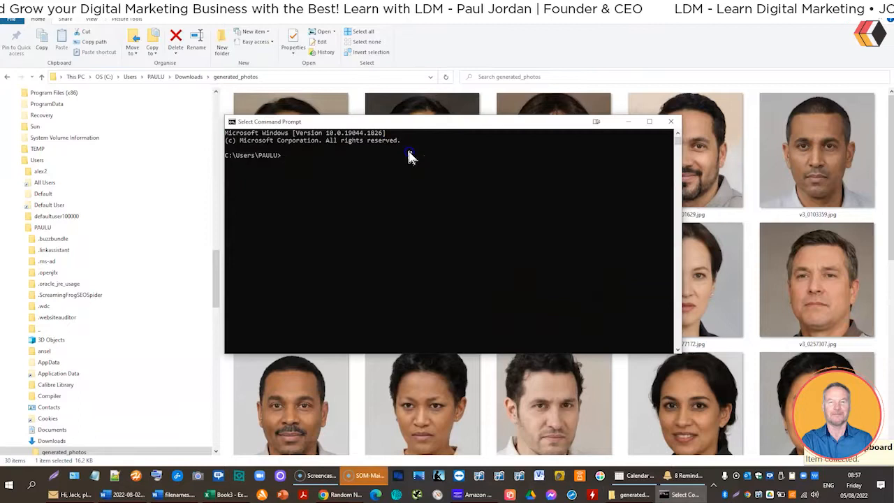
# Step: Change directory into the generated_photos folder and list its jpg files with dir
pyautogui.write('cd')
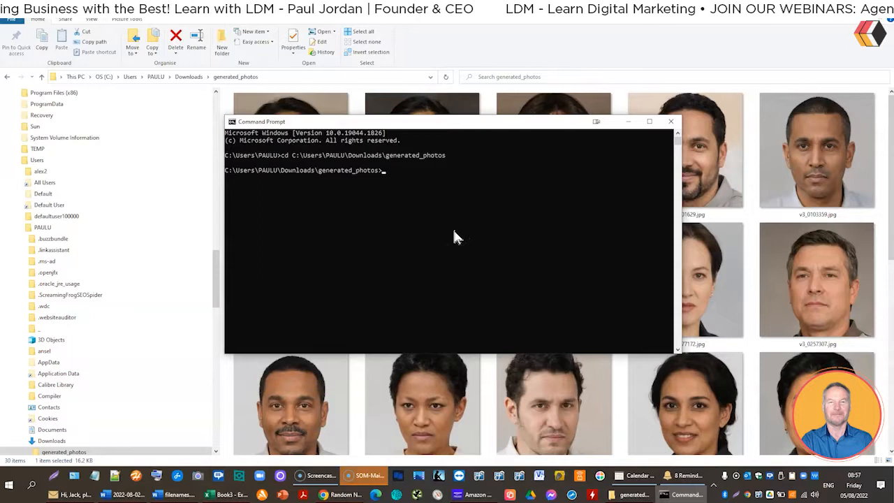
pyautogui.write('dir')
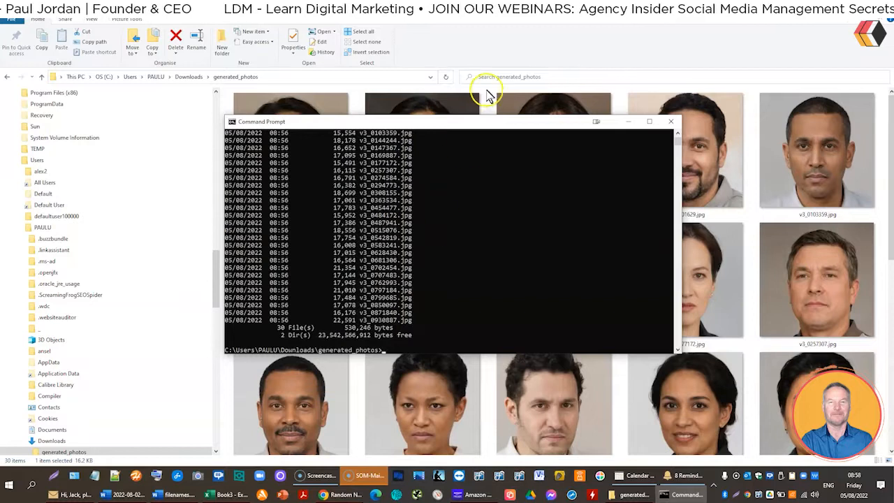
# Step: Show the photos folder in Details view beside the command window moved aside
pyautogui.click(671, 120)
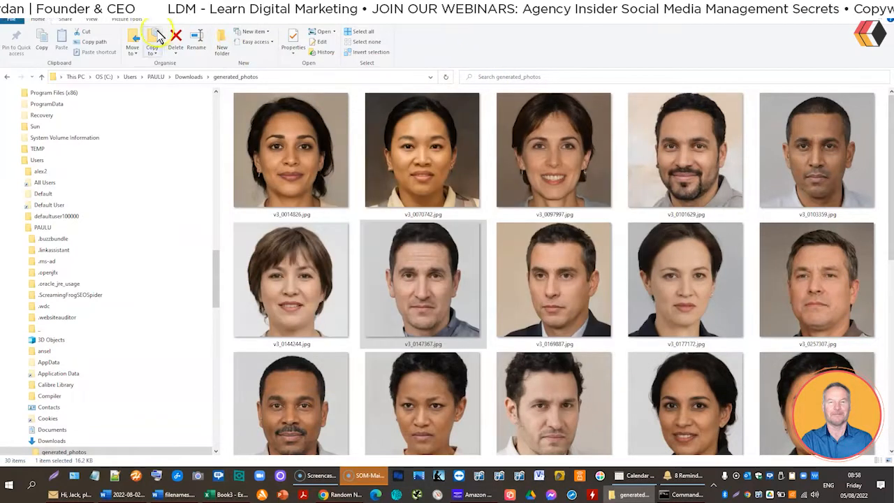
pyautogui.click(91, 19)
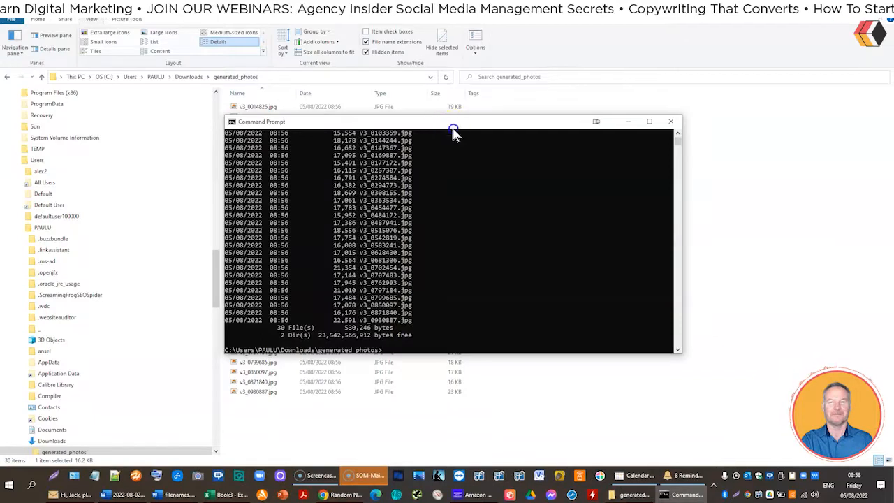
pyautogui.moveTo(452, 131); pyautogui.dragTo(634, 89)
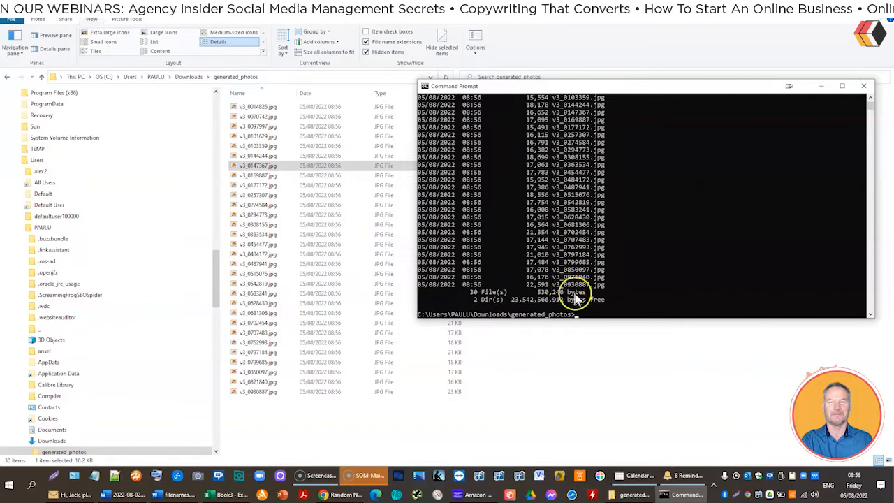
pyautogui.click(257, 391)
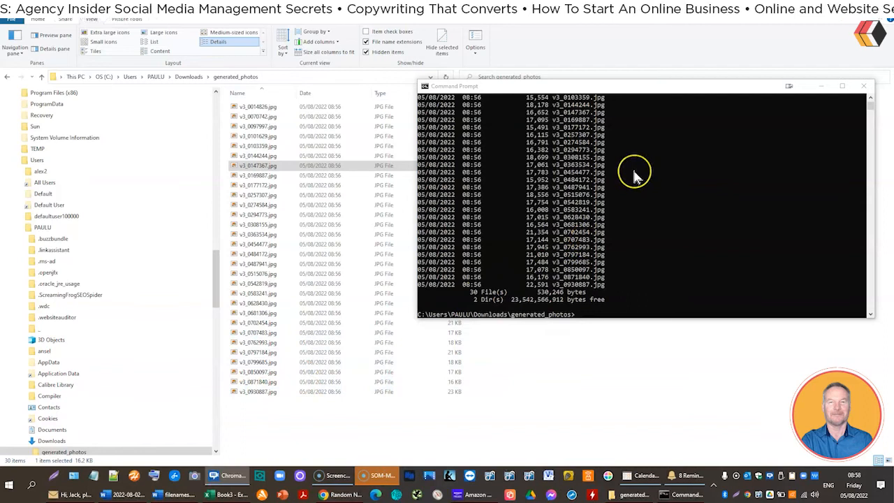
pyautogui.moveTo(450, 114)
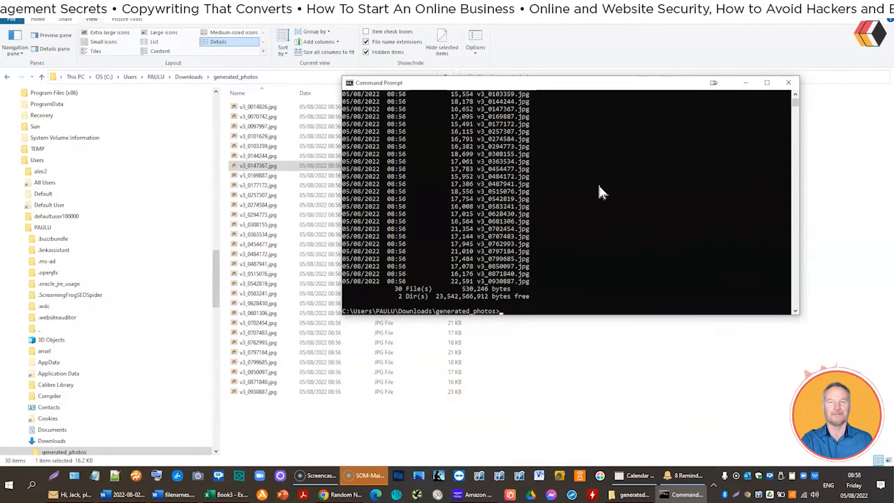
pyautogui.moveTo(622, 195)
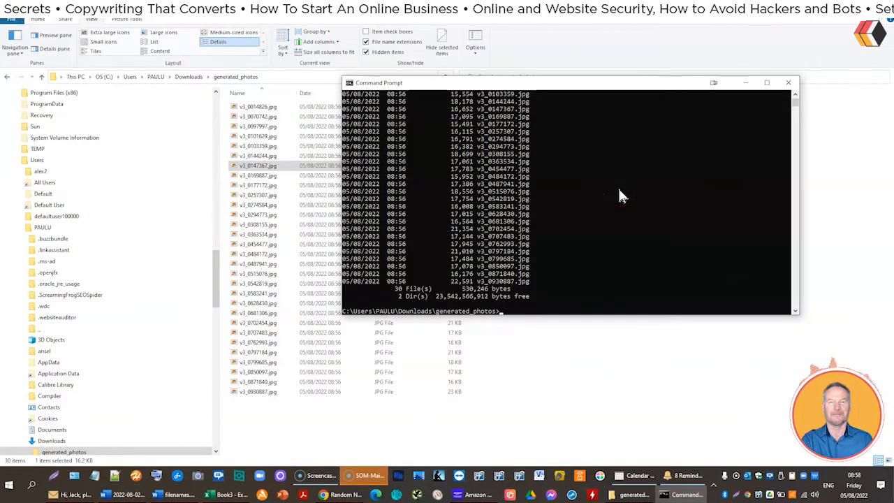
# Step: Redirect the dir listing into ../photo-file-names.txt in the folder above
pyautogui.write('dir >')
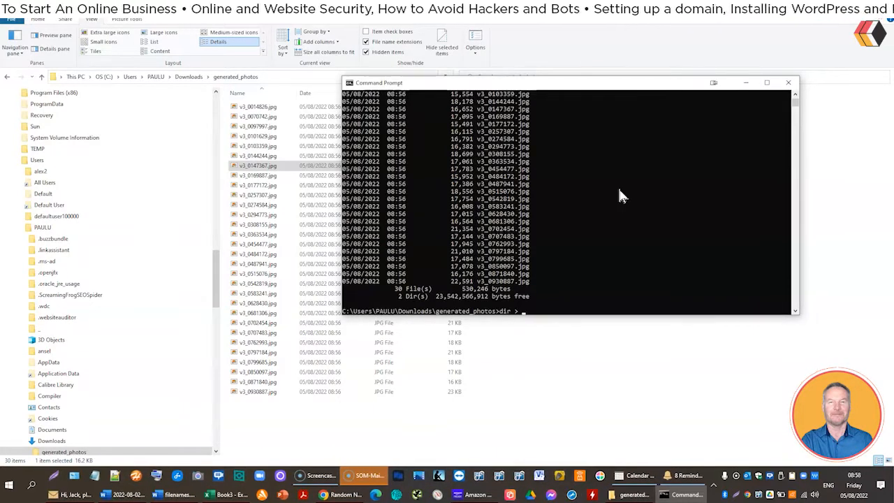
pyautogui.write('../')
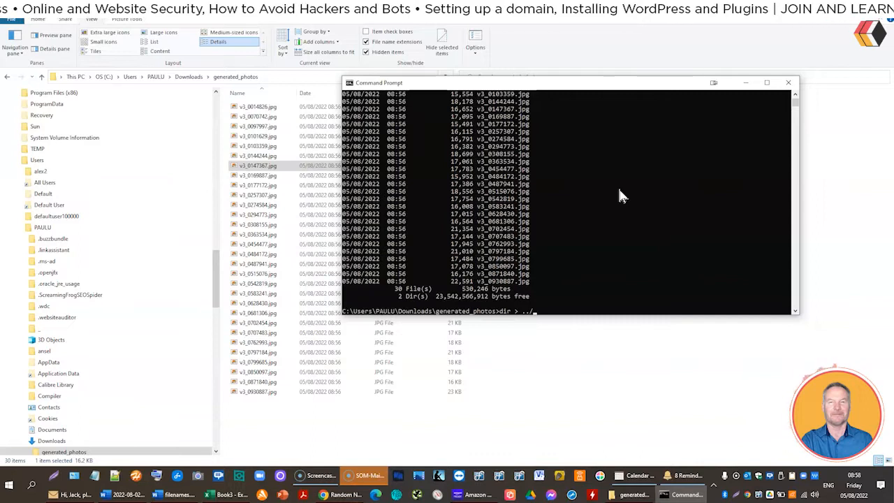
pyautogui.write('p')
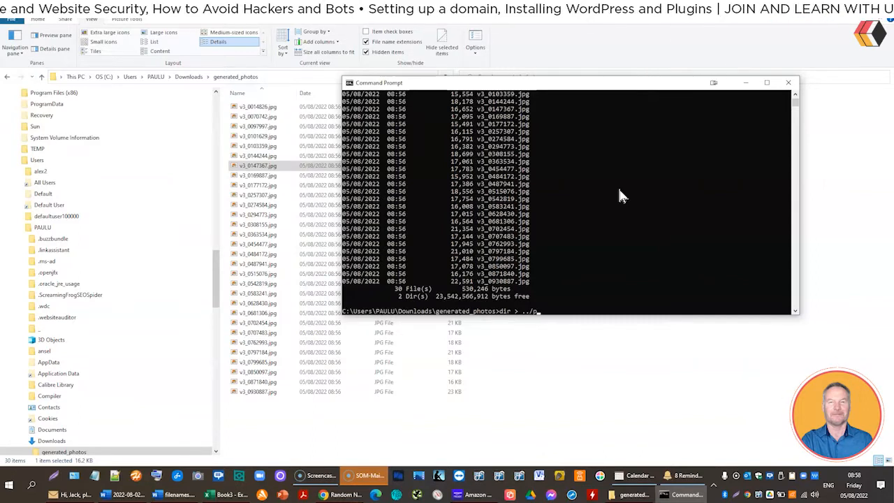
pyautogui.write('hoto-')
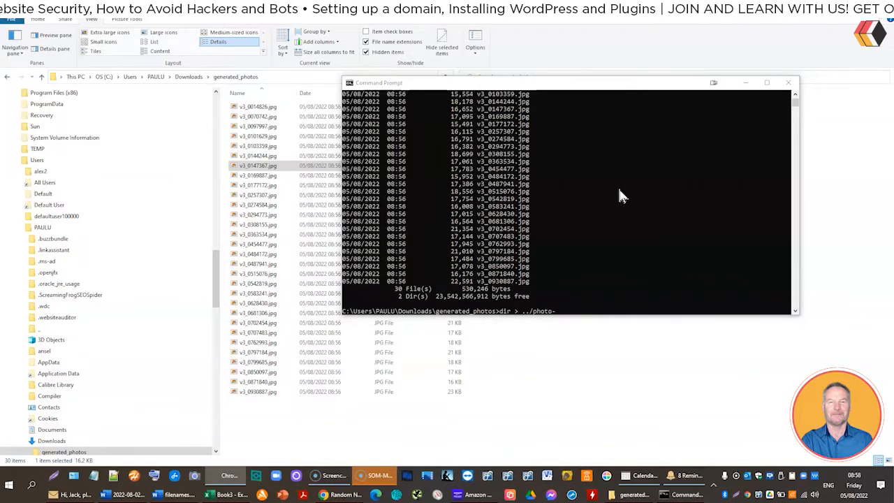
pyautogui.write('le-names')
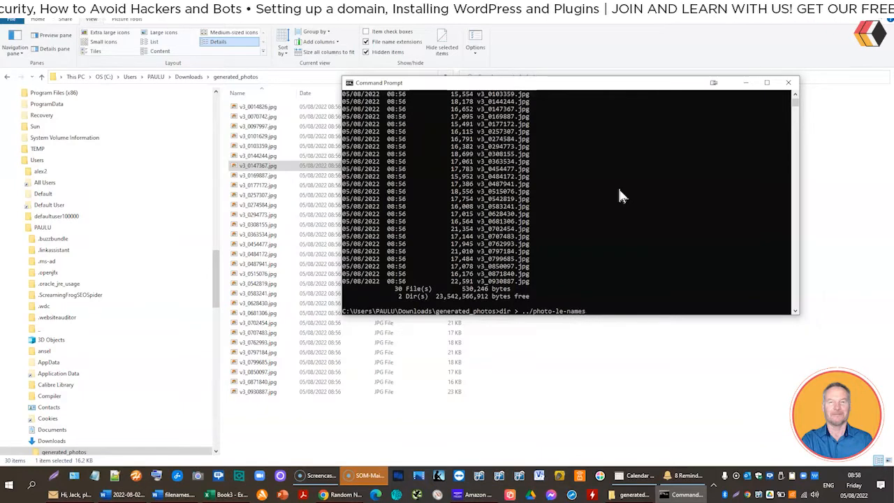
pyautogui.write('.txt')
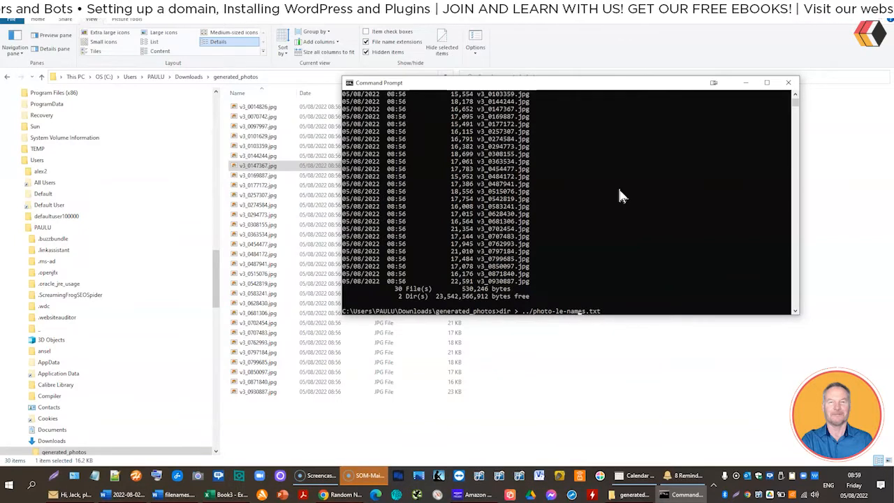
pyautogui.moveTo(621, 196)
pyautogui.write('fi')
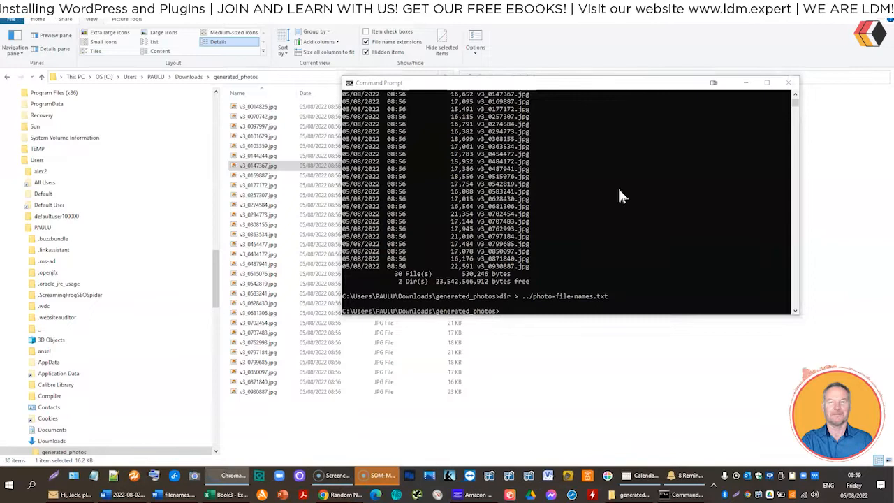
pyautogui.moveTo(566, 69)
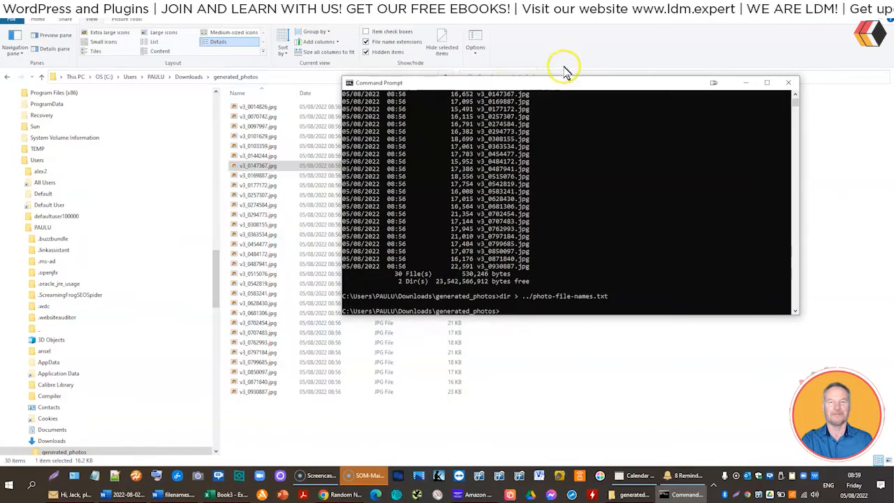
# Step: In Downloads sorted newest first, open photo-file-names.txt in Notepad
pyautogui.click(784, 82)
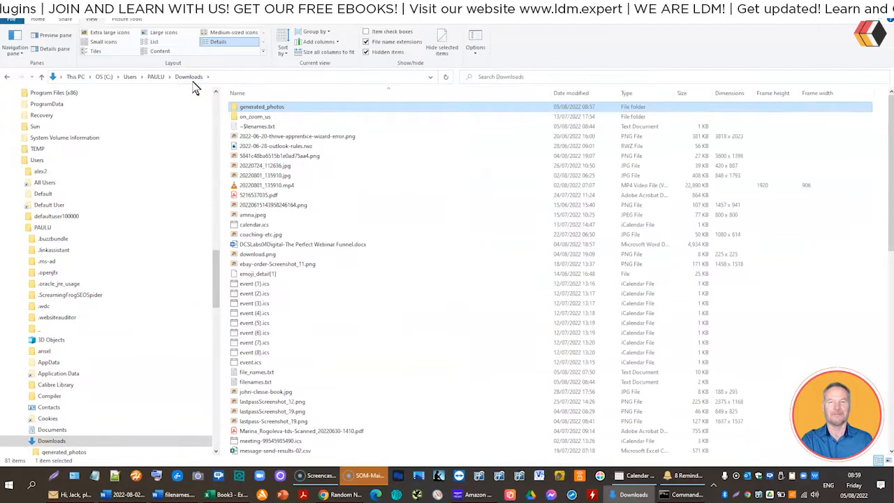
pyautogui.moveTo(289, 146)
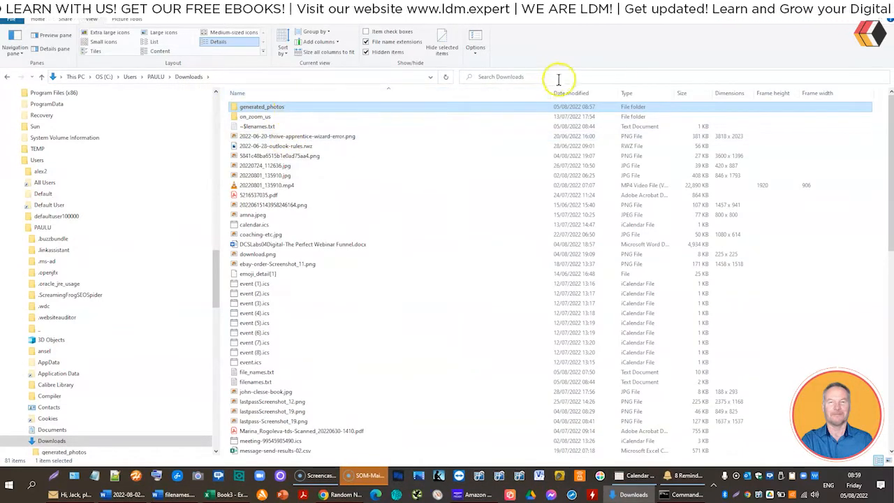
pyautogui.click(572, 93)
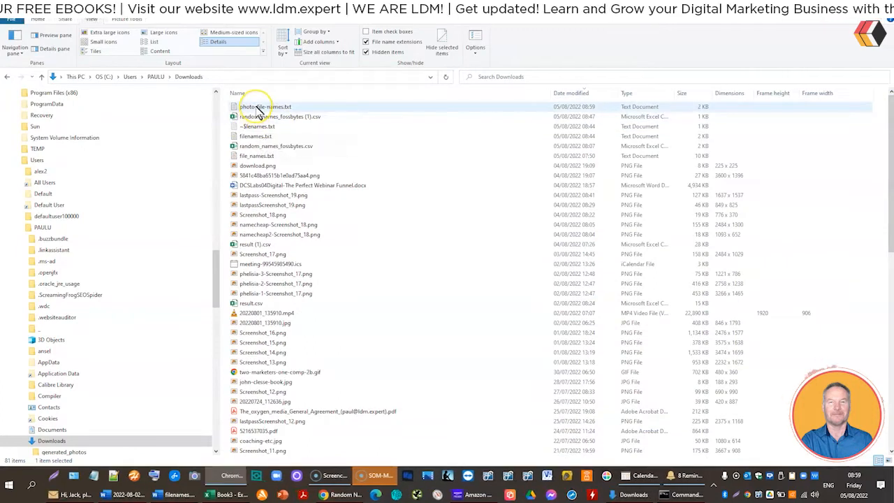
pyautogui.doubleClick(265, 106)
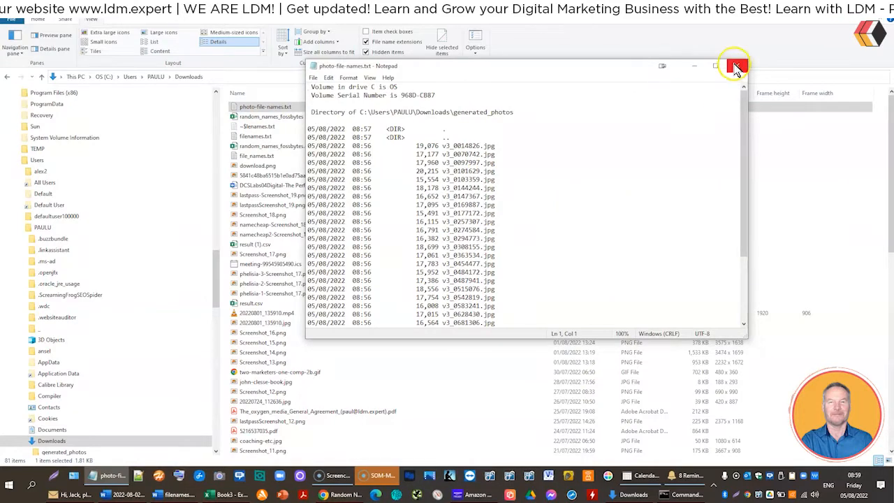
# Step: Close Notepad and open the photo-file-names.txt listing in Word instead
pyautogui.click(735, 66)
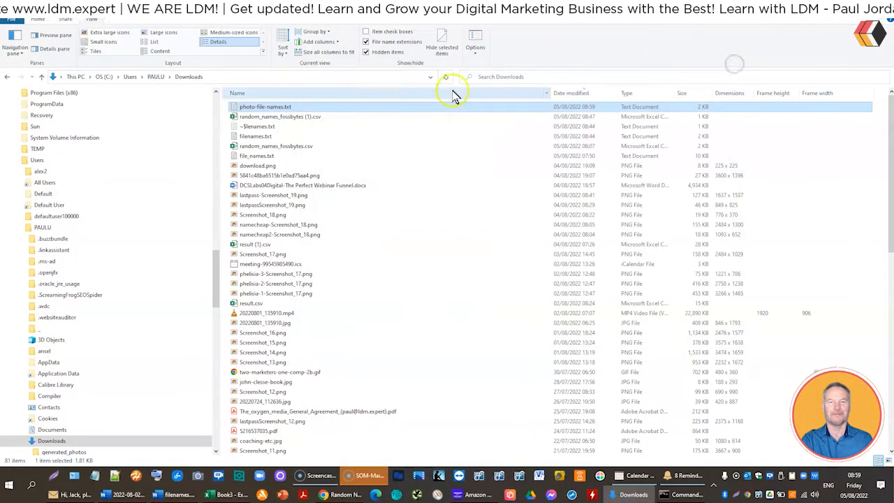
pyautogui.moveTo(288, 109)
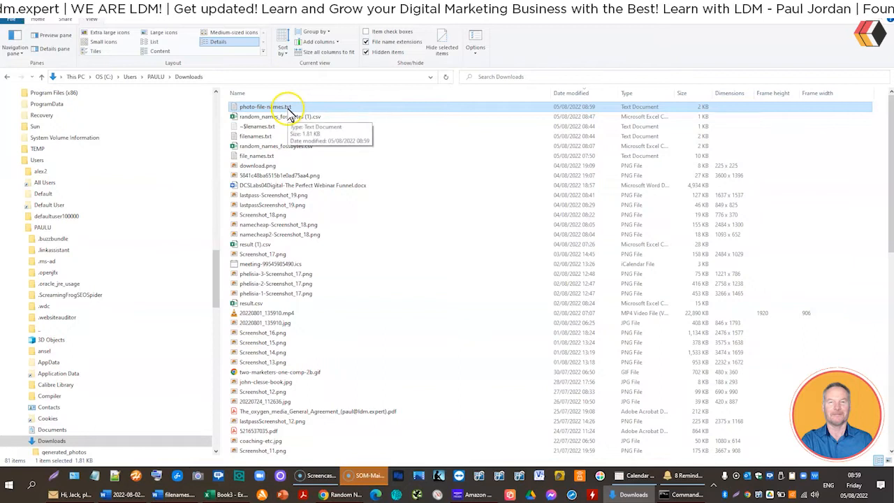
pyautogui.rightClick(274, 107)
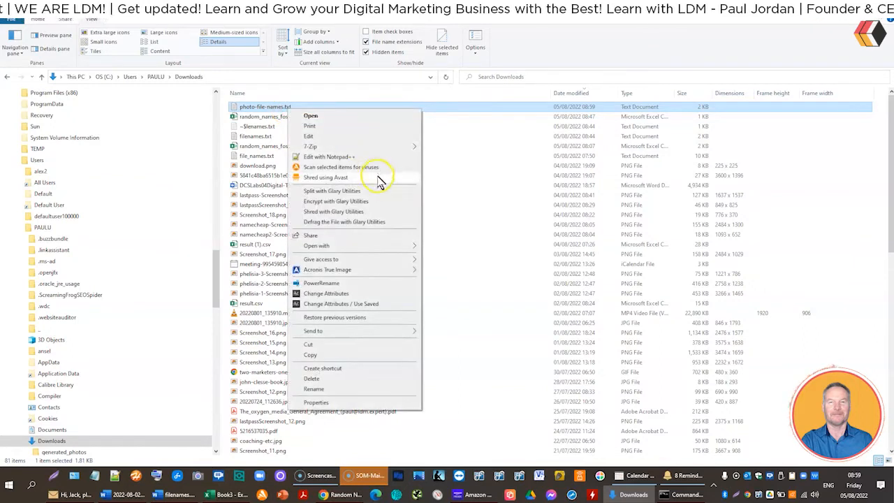
pyautogui.click(316, 246)
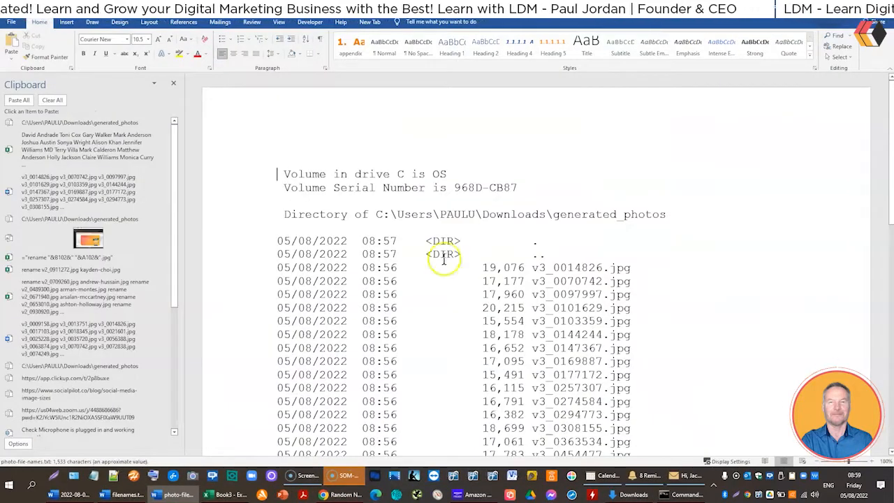
pyautogui.click(173, 84)
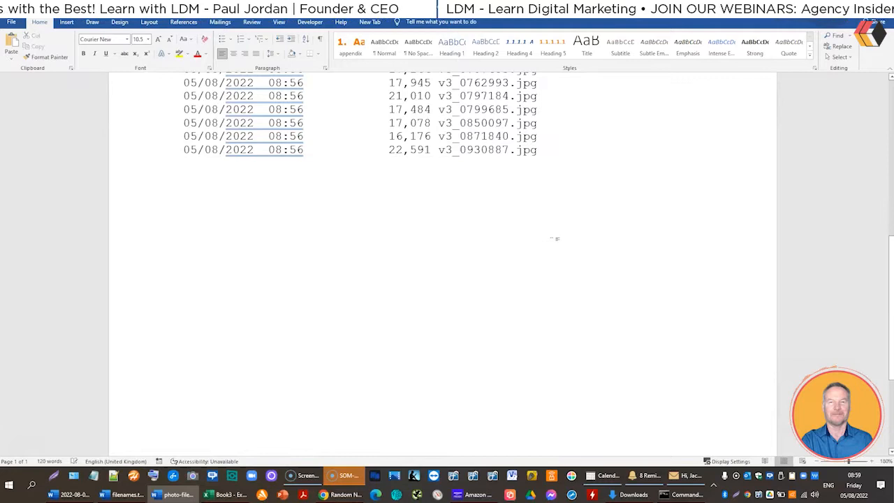
pyautogui.scroll(3)
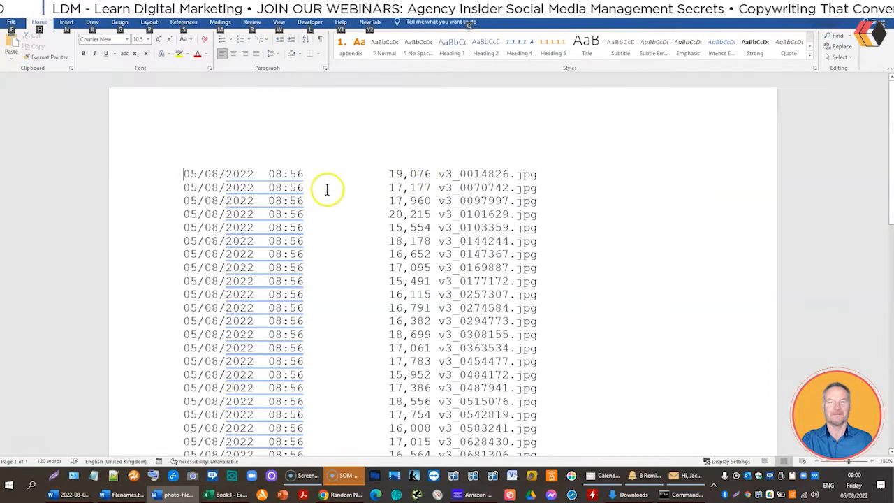
pyautogui.moveTo(310, 183)
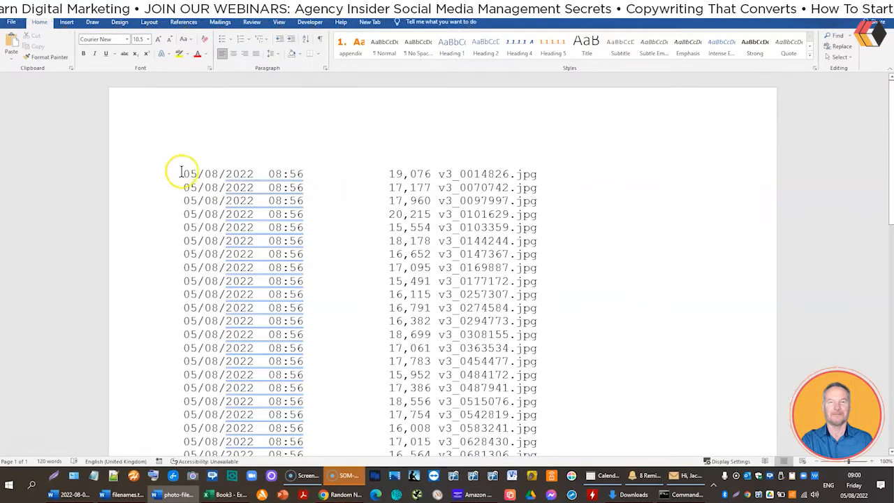
# Step: Block-select and delete the date, time and size columns so only the .jpg names remain
pyautogui.moveTo(181, 173); pyautogui.dragTo(440, 419)
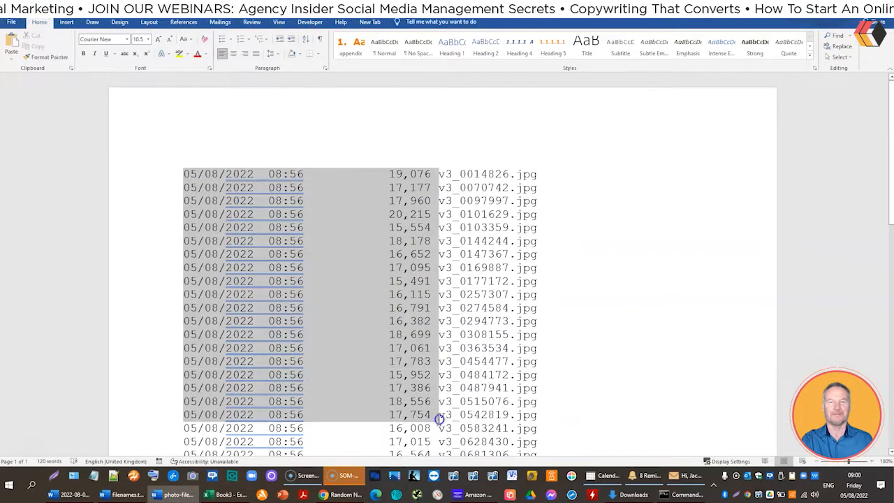
pyautogui.scroll(-3)
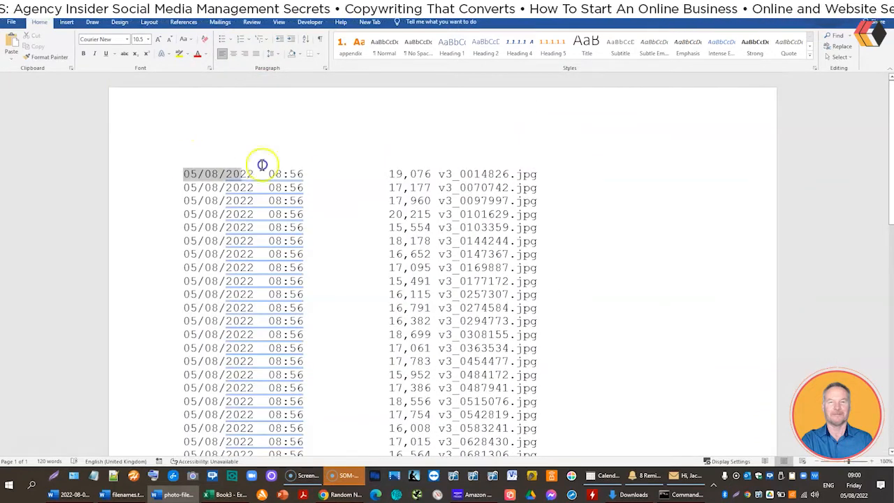
pyautogui.scroll(-3)
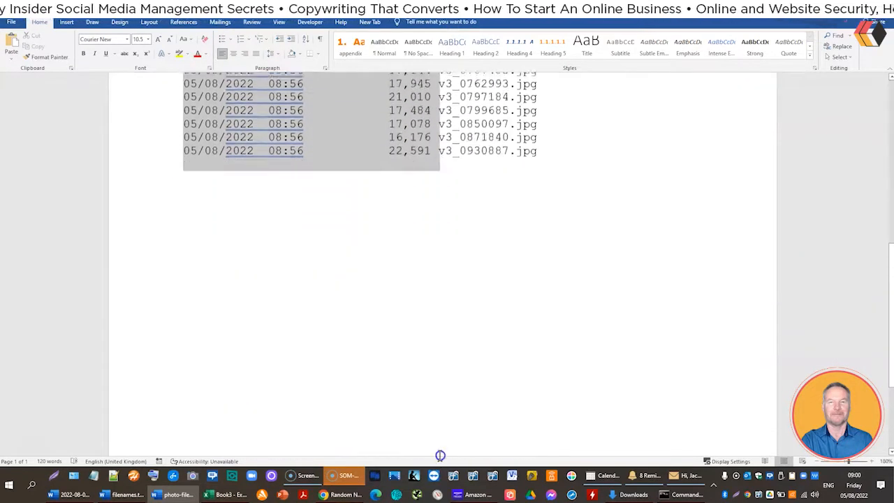
pyautogui.scroll(-3)
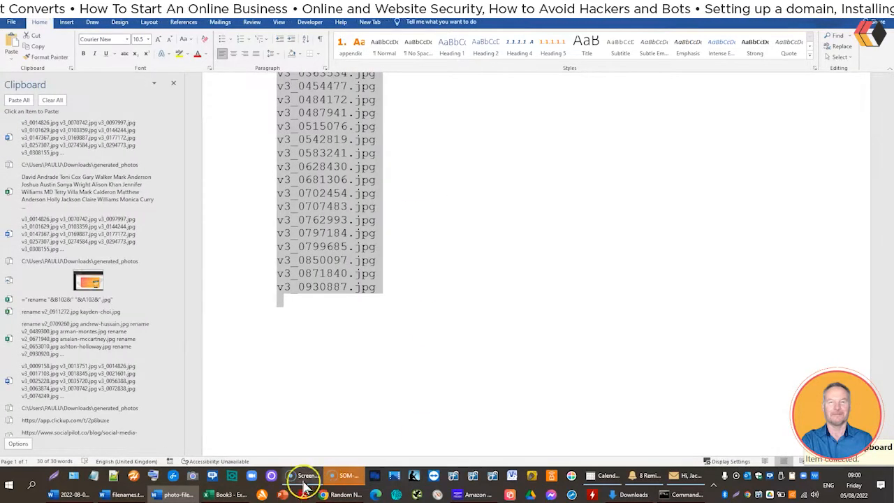
# Step: Paste the jpg file names into column A of the Excel sheet beside the rename-command column
pyautogui.click(222, 494)
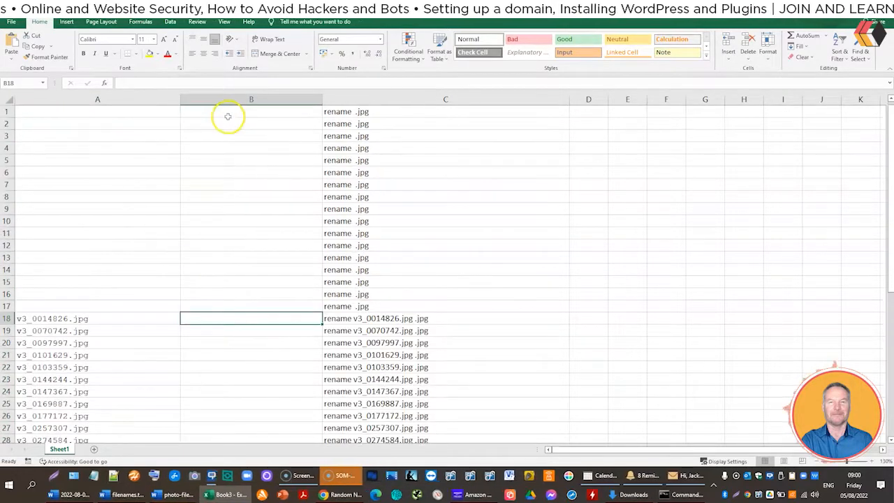
pyautogui.moveTo(114, 279)
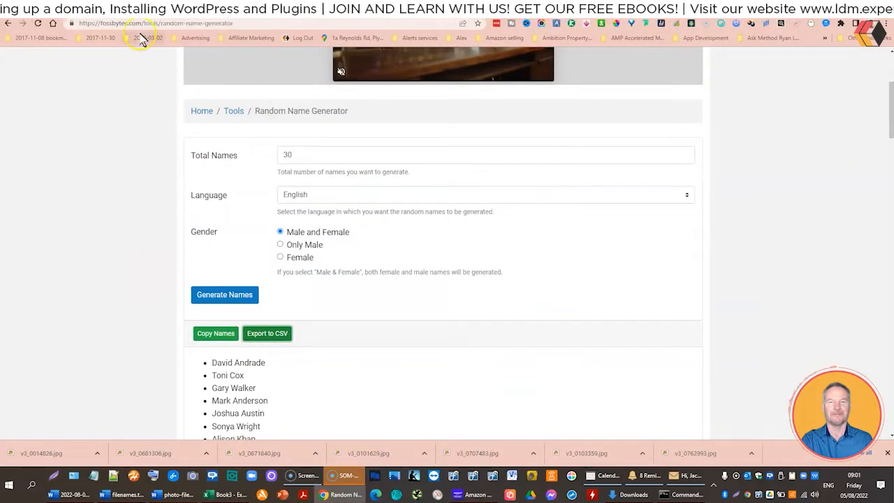
# Step: Generate 30 random English names and export them as a CSV file
pyautogui.scroll(-3)
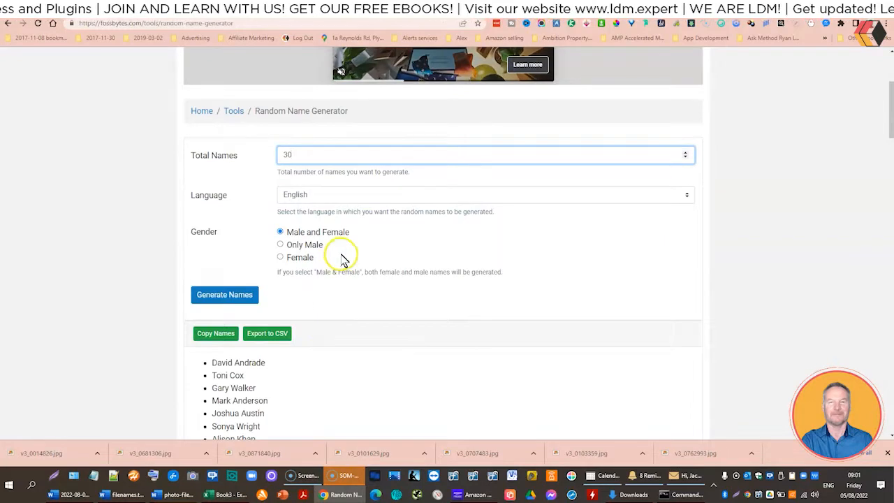
pyautogui.scroll(-3)
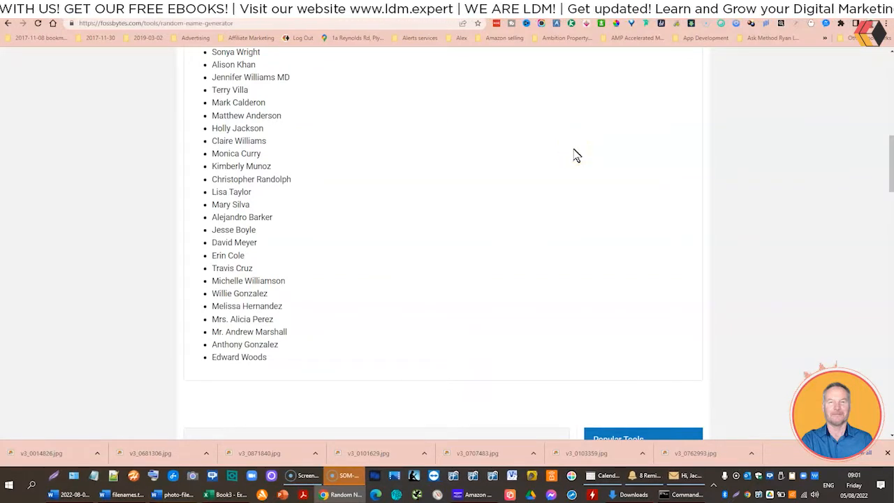
pyautogui.moveTo(492, 274)
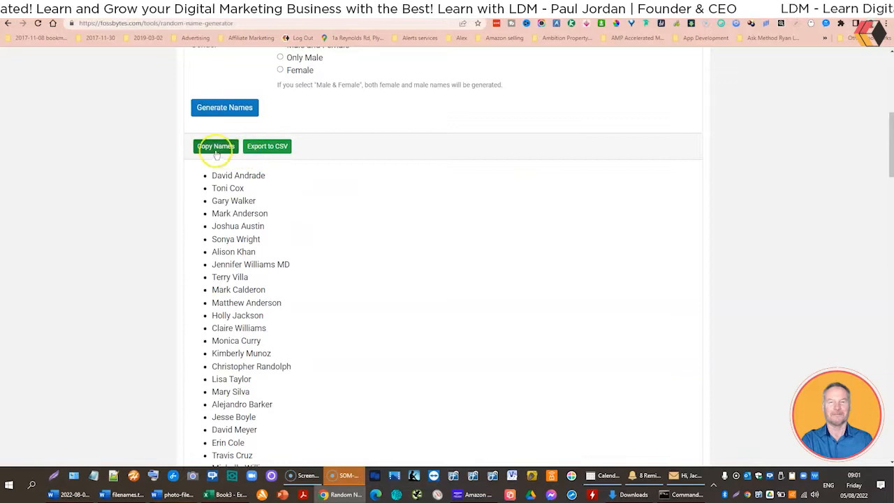
pyautogui.moveTo(268, 150)
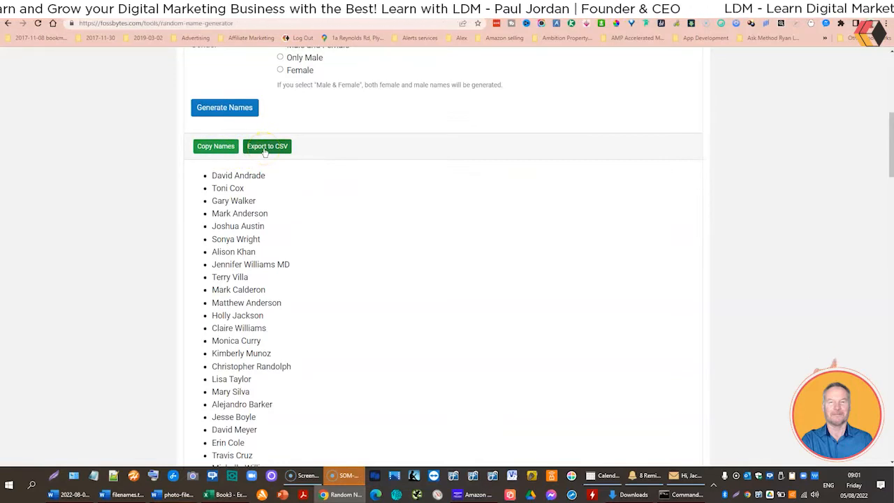
pyautogui.click(267, 147)
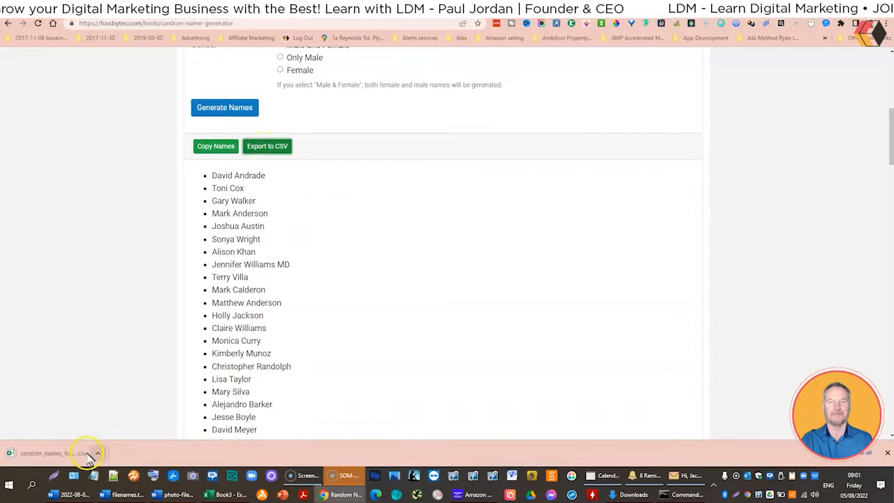
# Step: Open the downloaded names file and replace all 33 spaces with hyphens
pyautogui.click(85, 453)
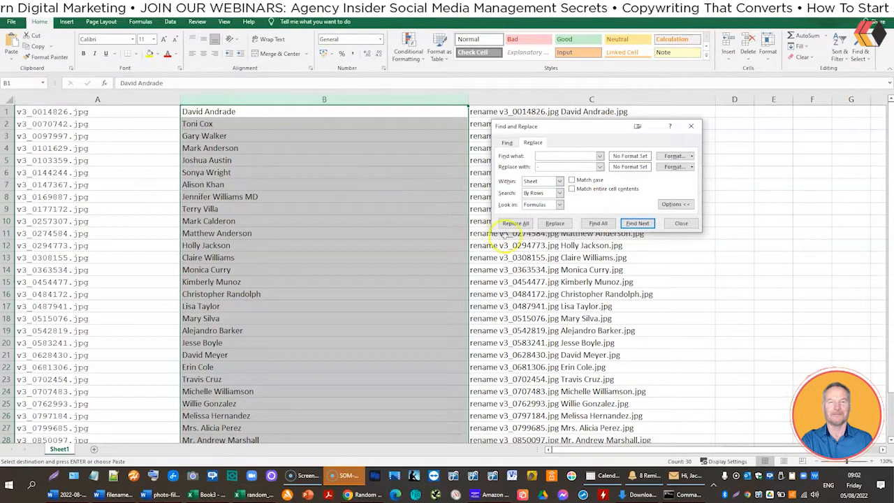
pyautogui.click(514, 223)
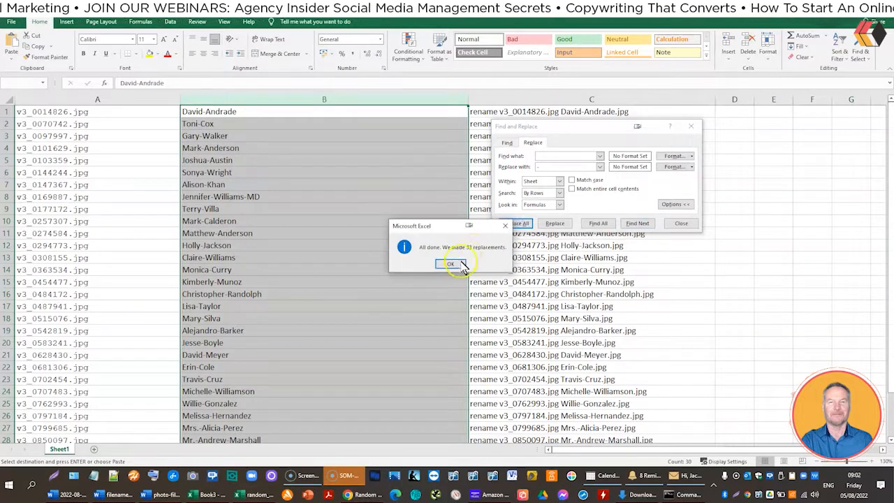
pyautogui.click(450, 263)
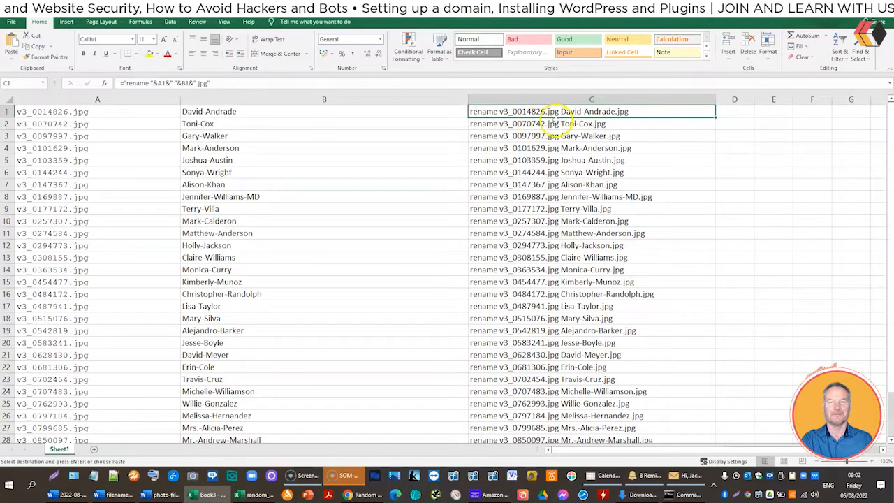
pyautogui.moveTo(667, 112)
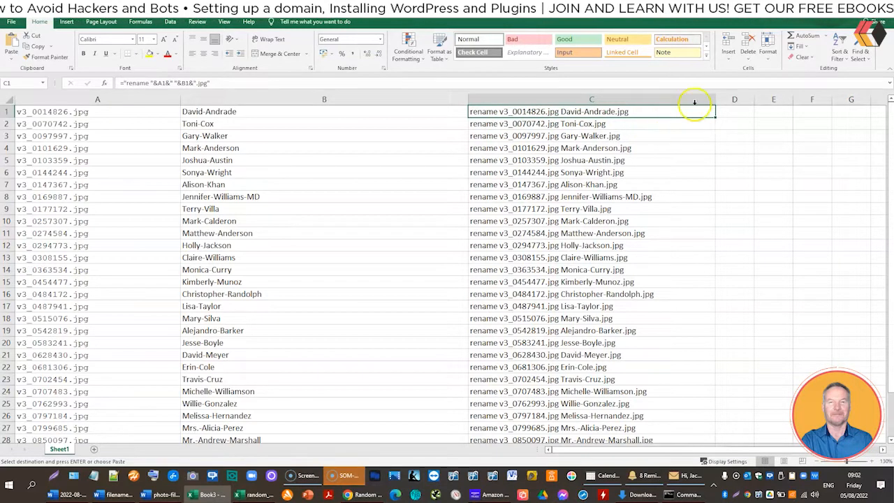
pyautogui.moveTo(715, 117)
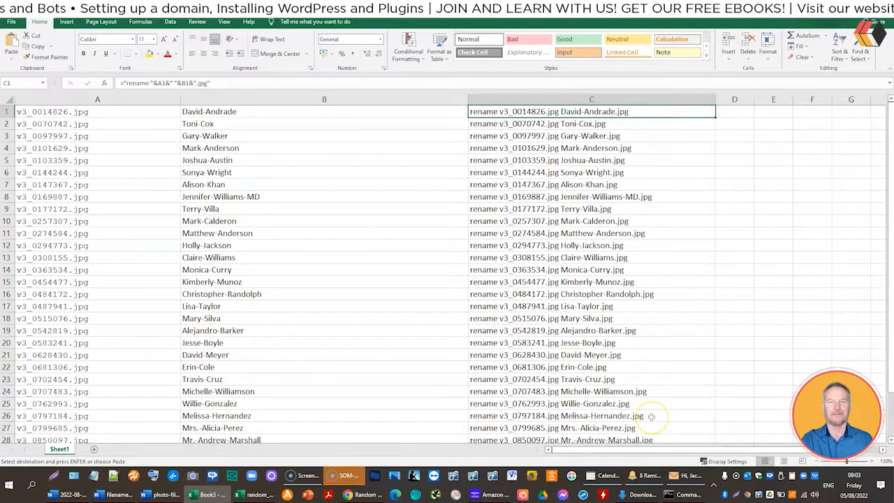
# Step: Fill column C with rename commands pairing each jpg file with a hyphenated name ending in .jpg
pyautogui.scroll(-3)
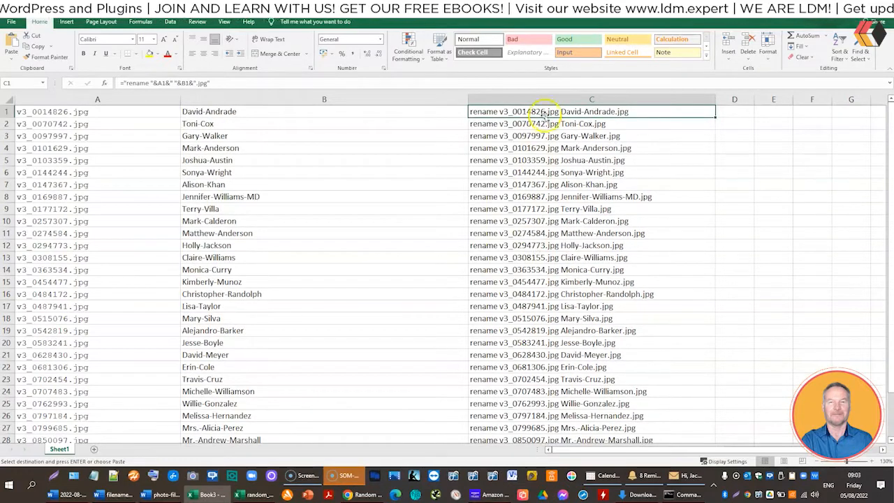
pyautogui.scroll(-3)
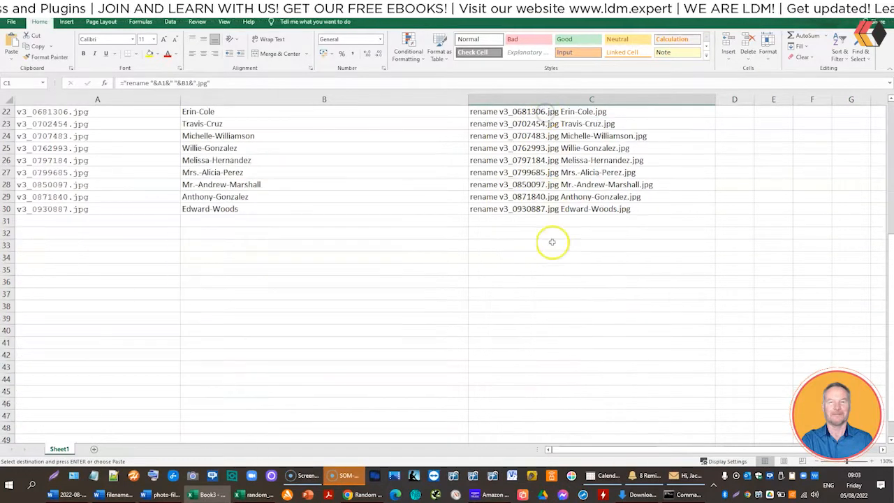
# Step: Run the pasted rename commands in generated_photos, then list the folder with dir to confirm the new names
pyautogui.scroll(-3)
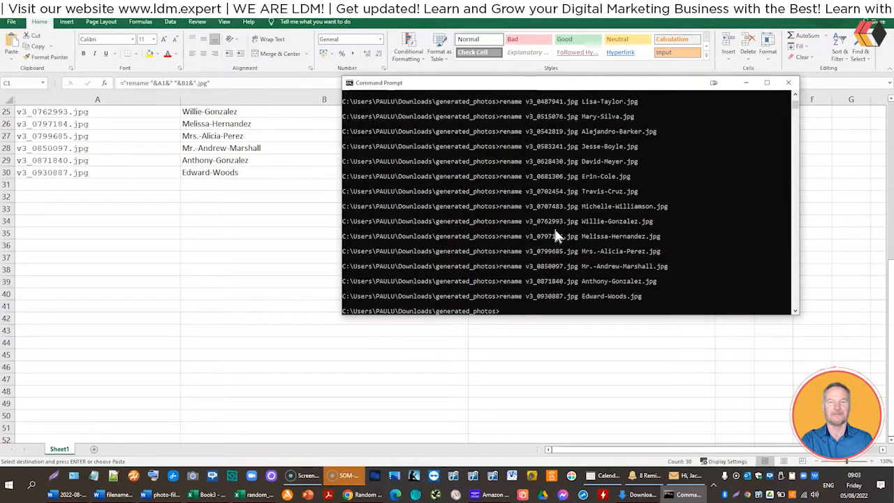
pyautogui.write('dir')
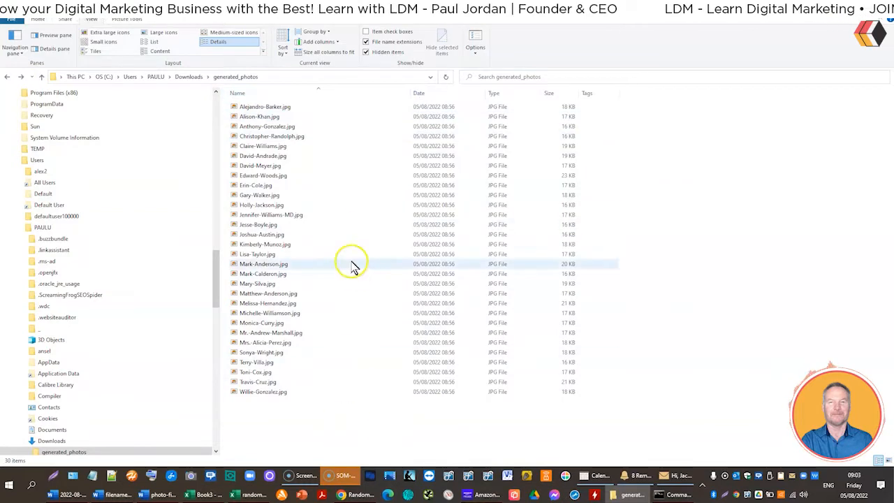
pyautogui.moveTo(352, 265)
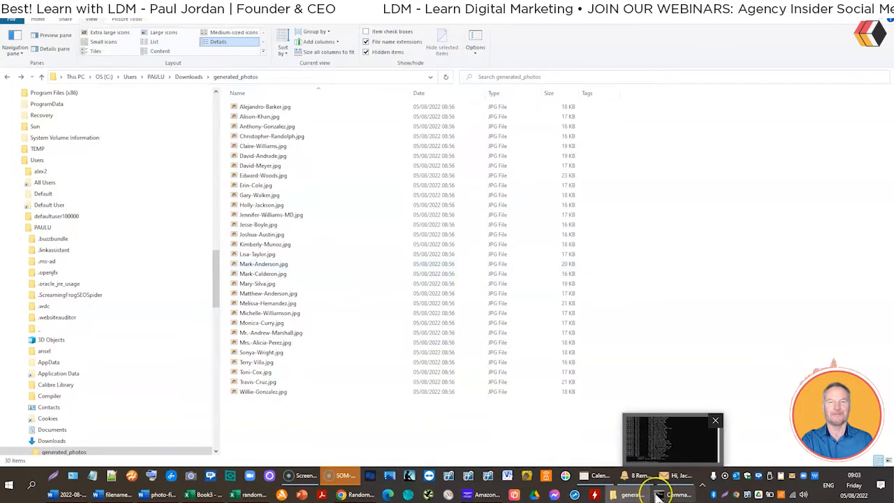
pyautogui.moveTo(656, 495)
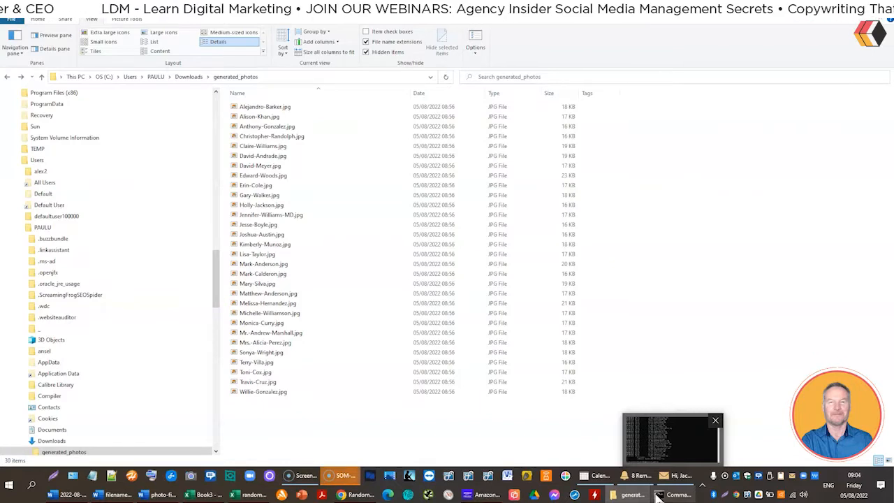
pyautogui.click(715, 419)
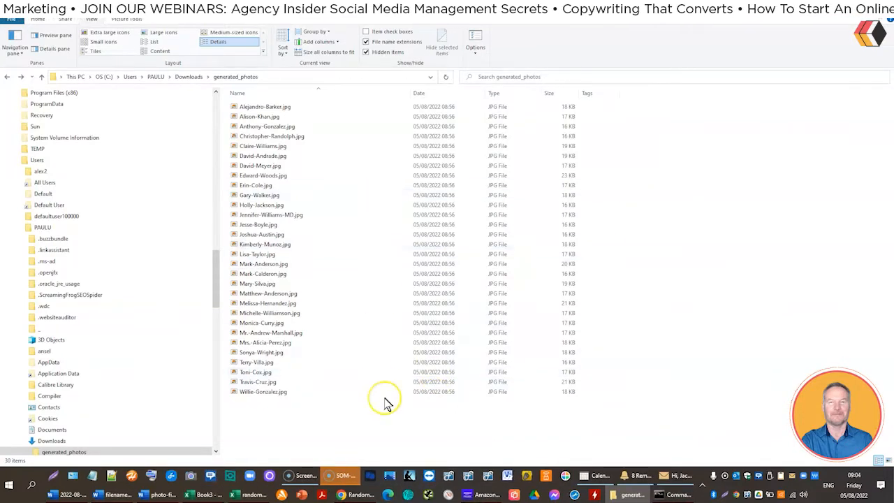
pyautogui.moveTo(388, 405)
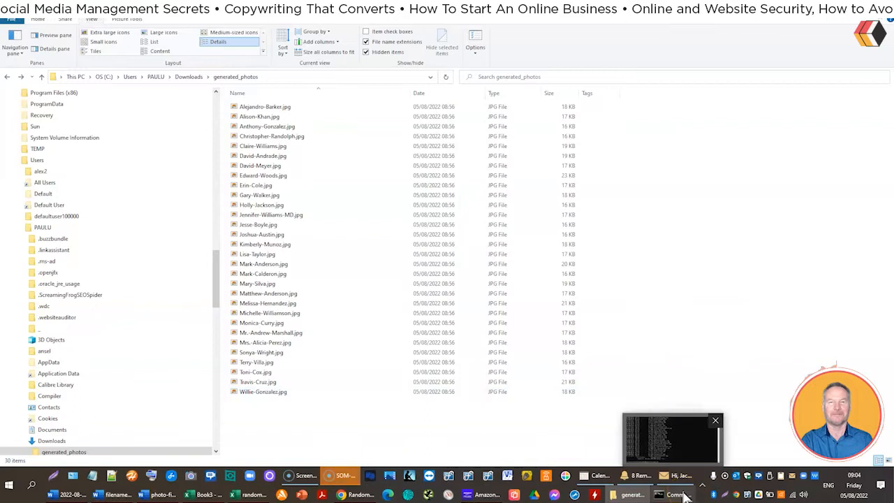
pyautogui.click(715, 419)
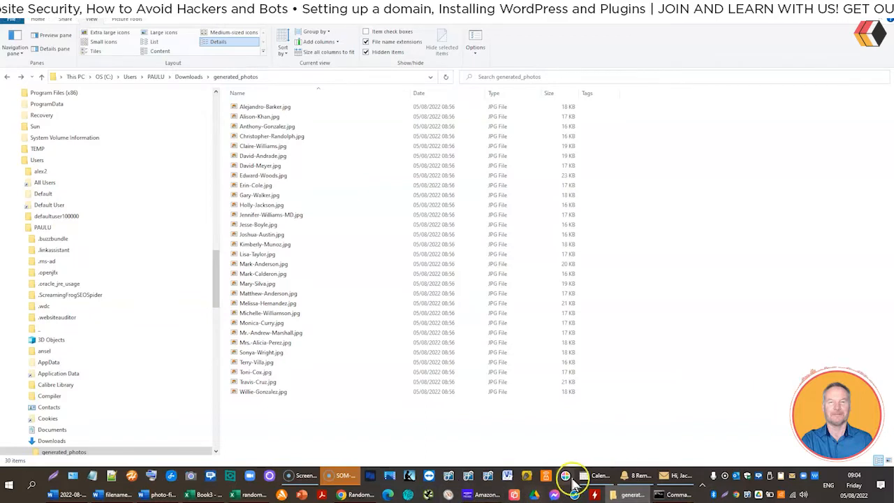
pyautogui.click(248, 494)
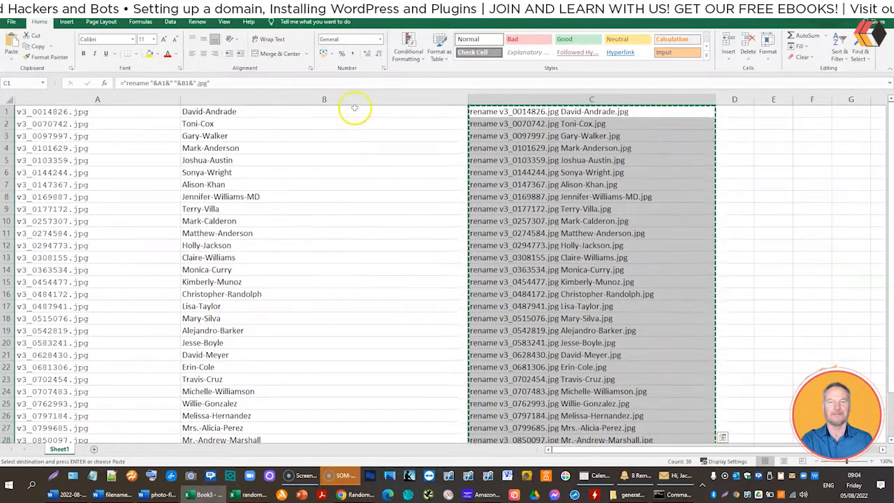
pyautogui.click(324, 112)
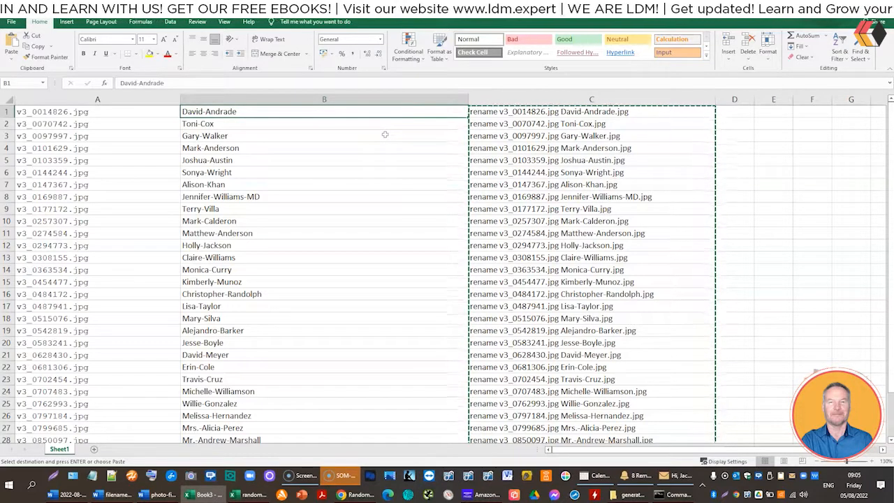
pyautogui.moveTo(320, 127)
pyautogui.write('iage')
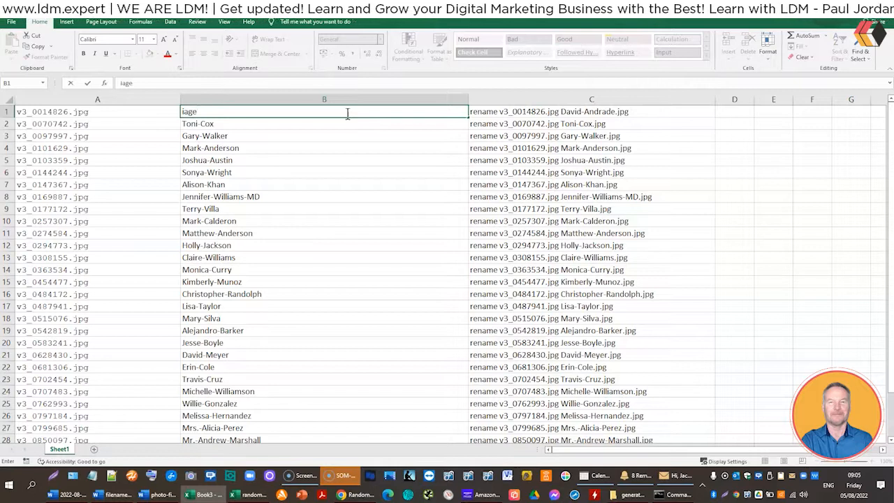
pyautogui.write('-0001')
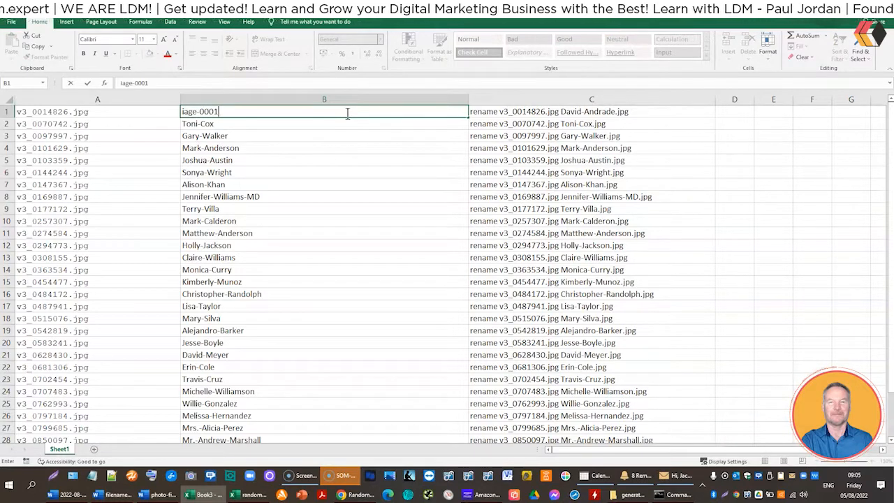
pyautogui.press('Enter')
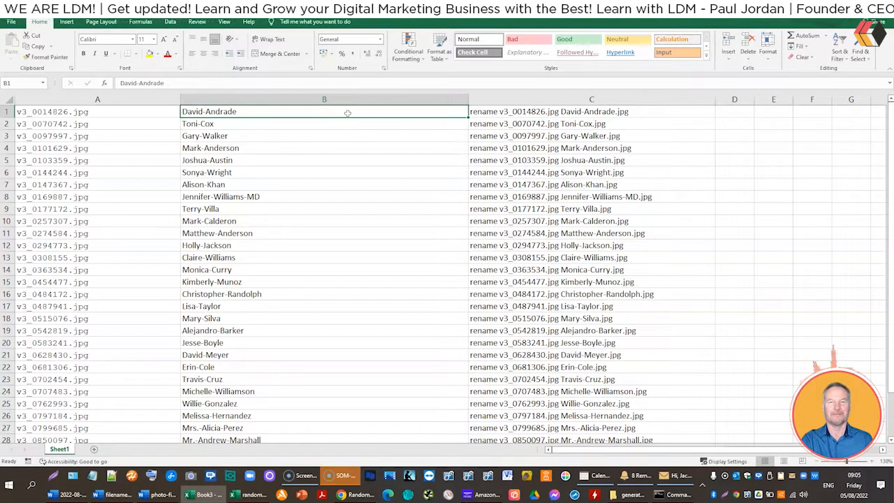